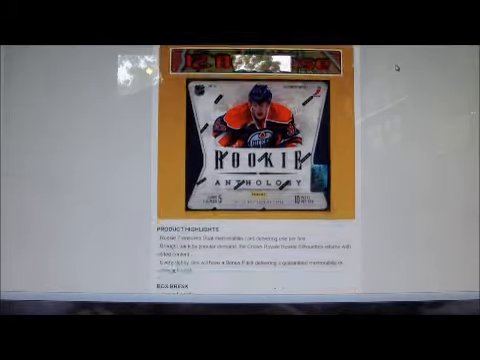
scroll(down, 3)
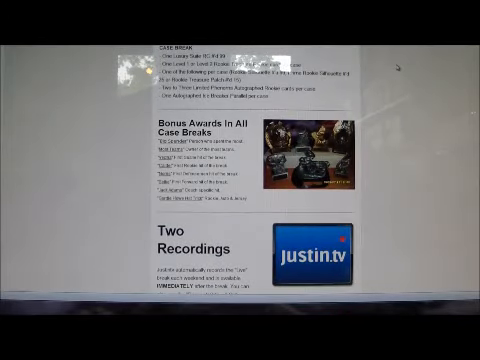
scroll(down, 3)
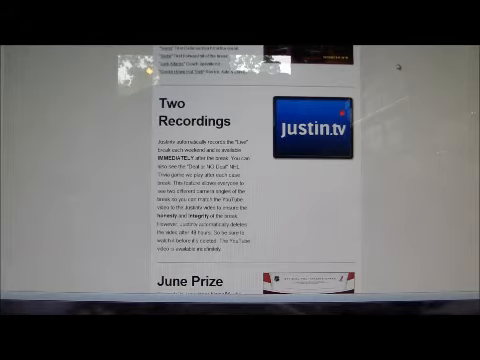
scroll(down, 3)
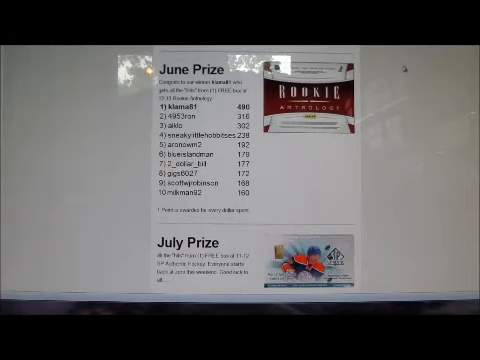
scroll(down, 3)
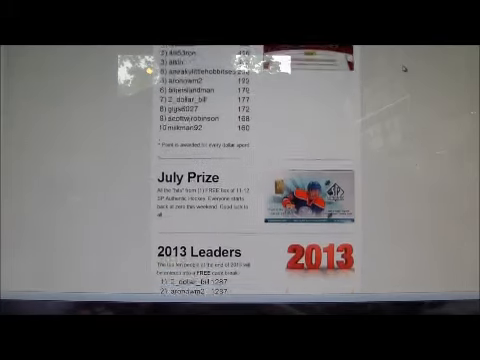
scroll(down, 3)
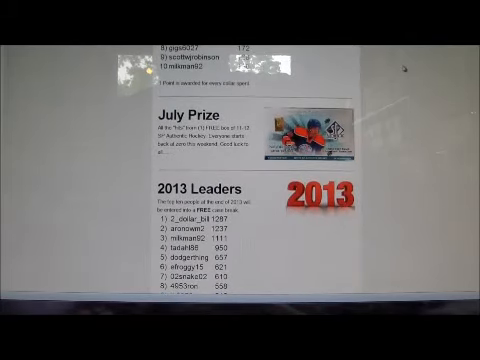